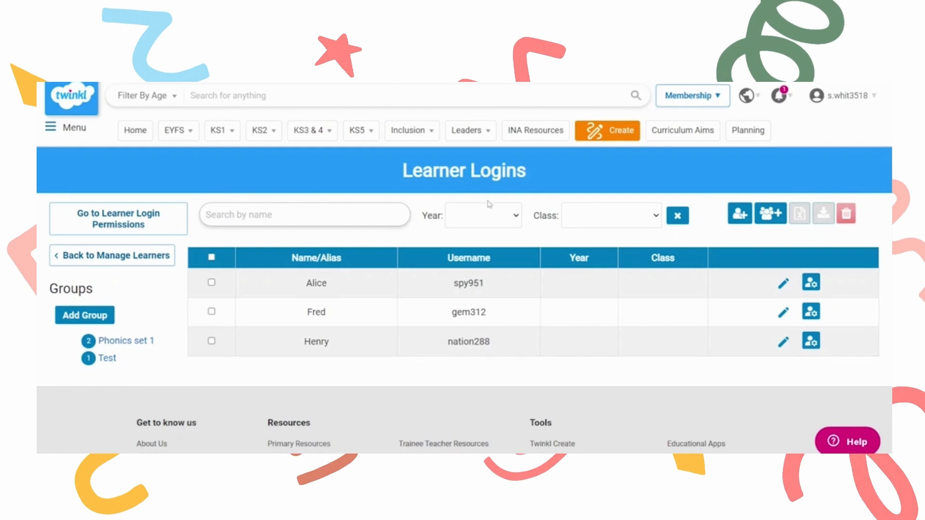
- Go to My Resources from the account menu to reach Manage Learner Logins
click(842, 95)
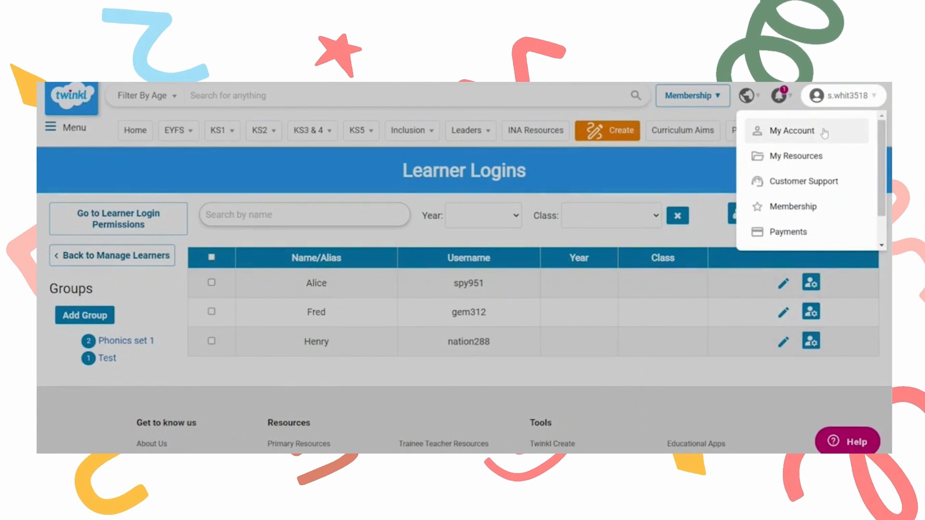
click(794, 156)
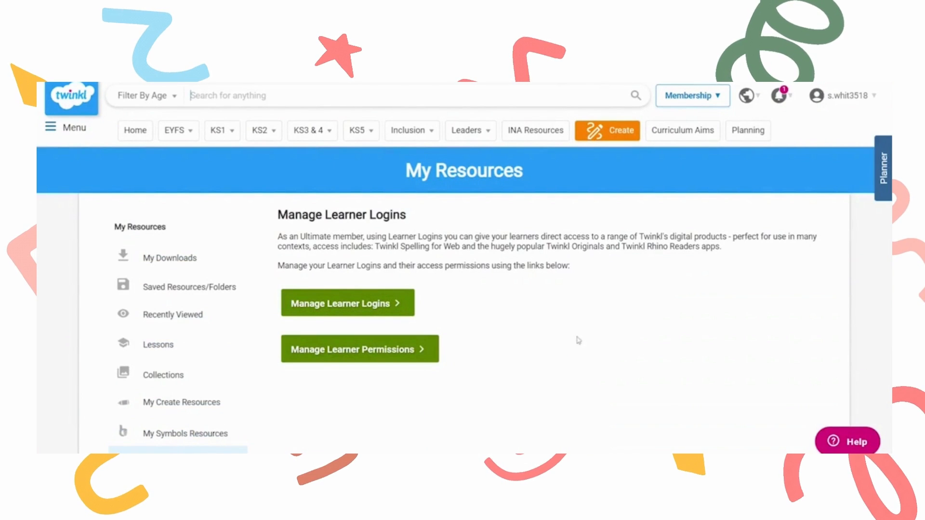
mouse_move(348, 308)
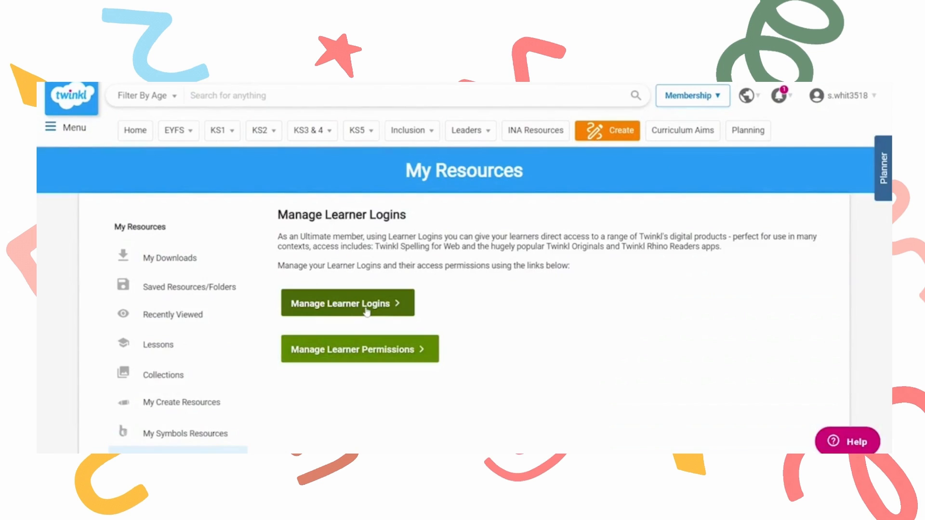
- Add and save a new learner group called 'maths'
click(347, 303)
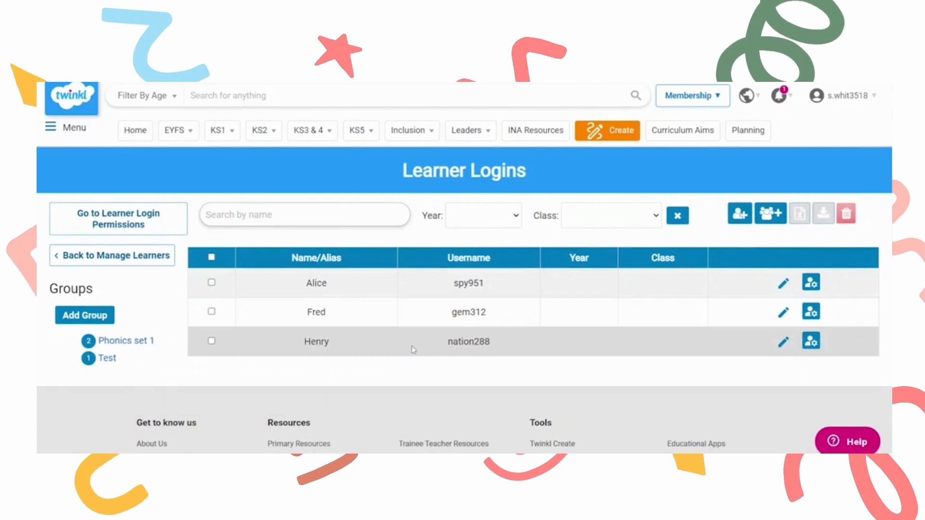
click(85, 315)
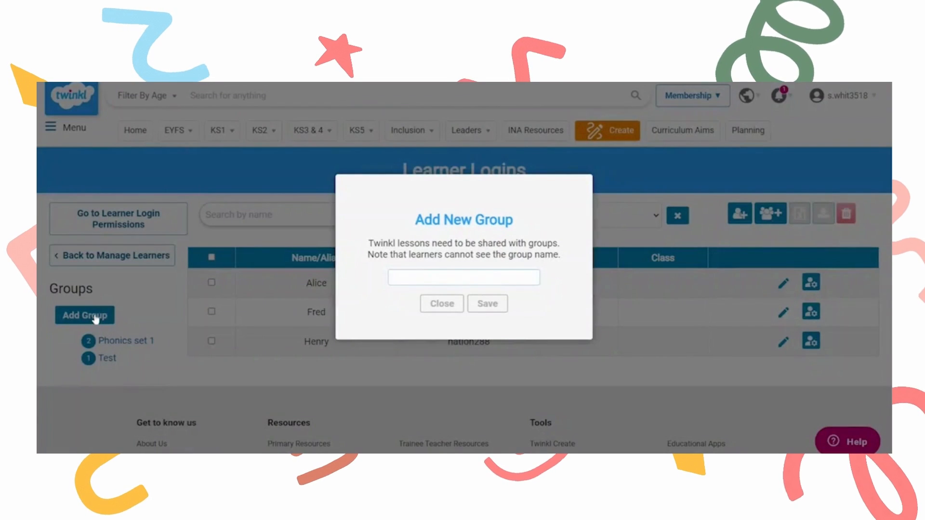
text(maths)
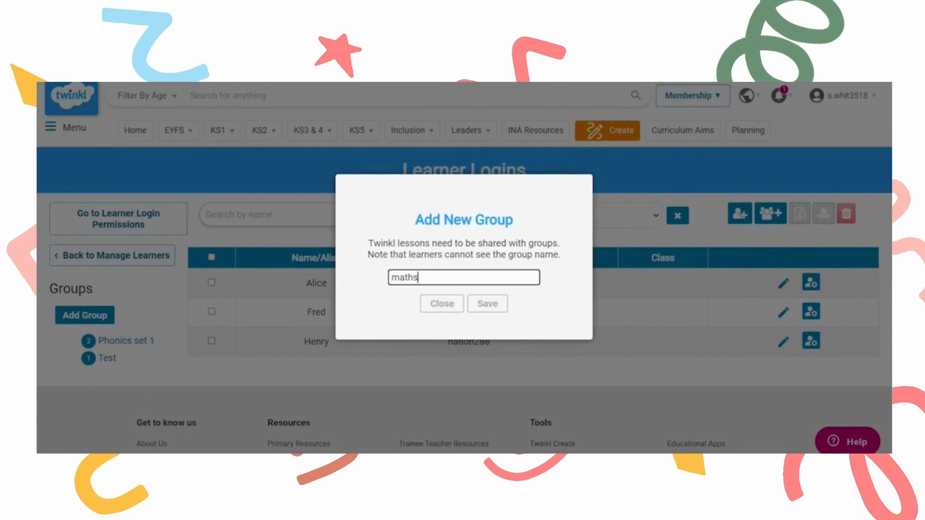
click(486, 303)
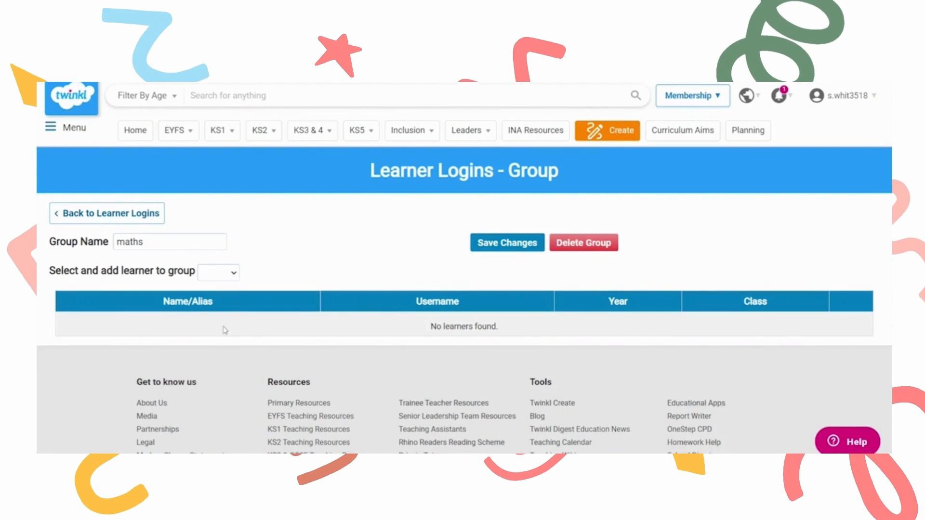
- Add Henry and Alice to the maths group, then return to Learner Logins
click(217, 271)
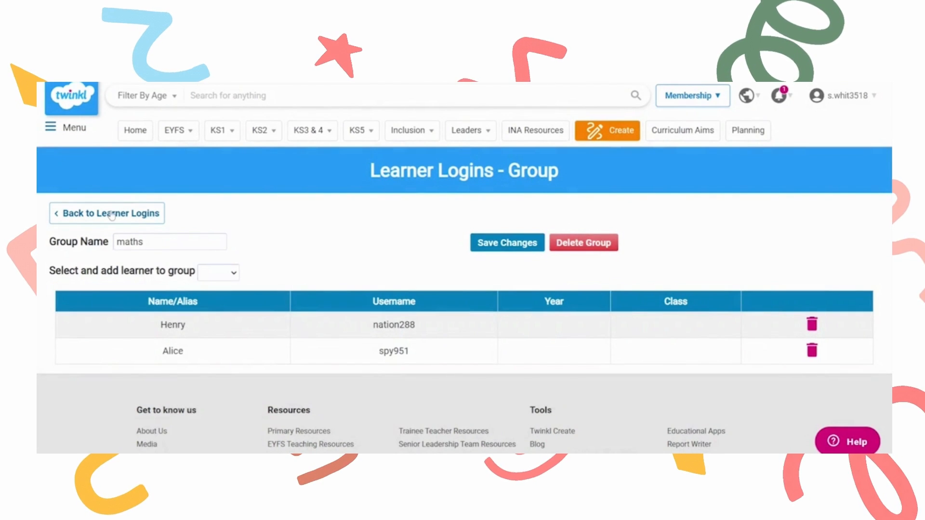
click(107, 213)
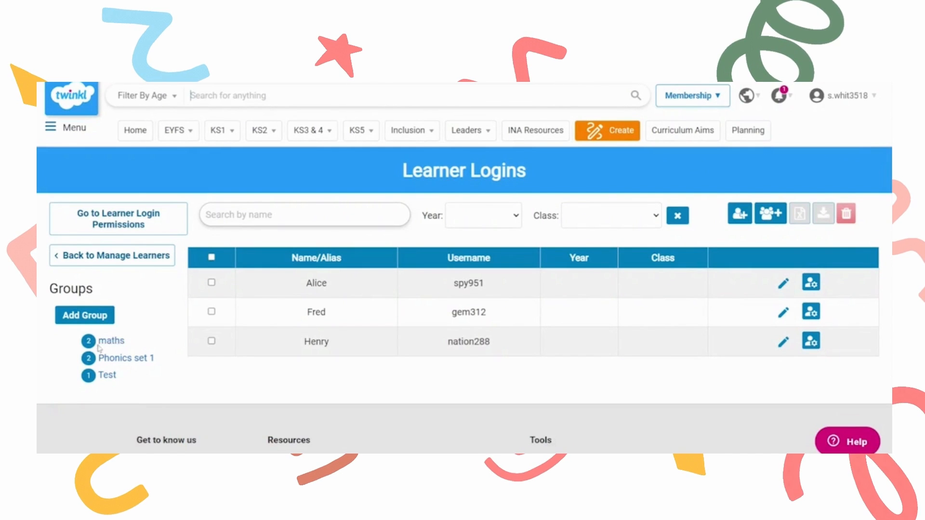
- Search 'maths go game' and open the Jungle Maths Number Bonds up to 10 game
text(maths go game)
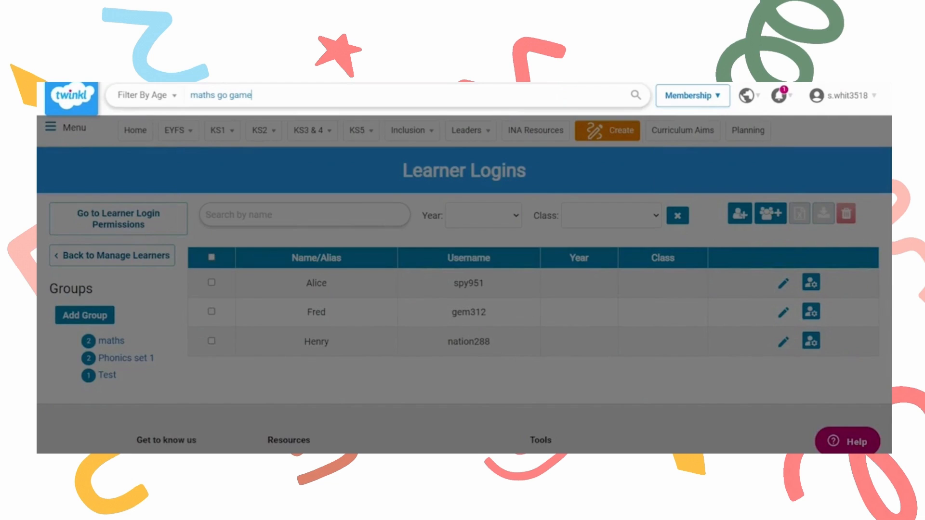
click(636, 95)
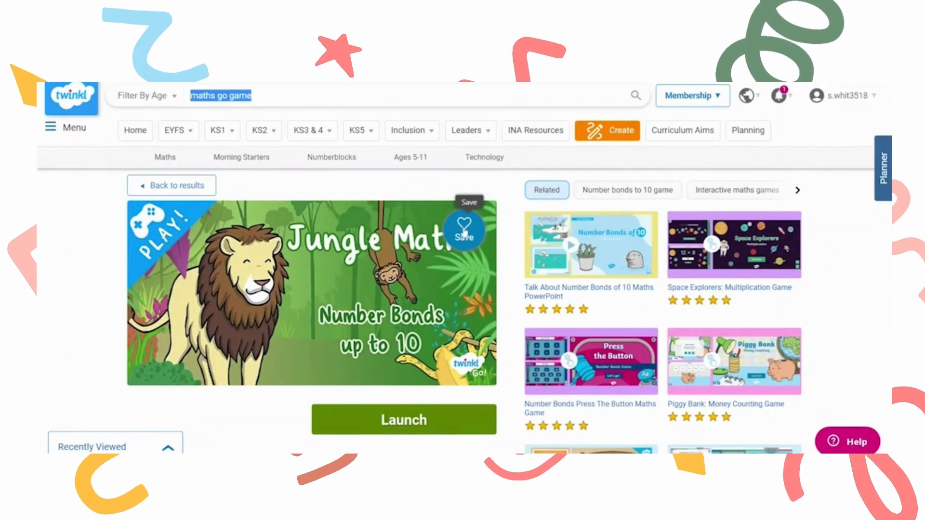
- Save the Jungle Maths game into a newly created lesson titled 'Maths'
click(464, 229)
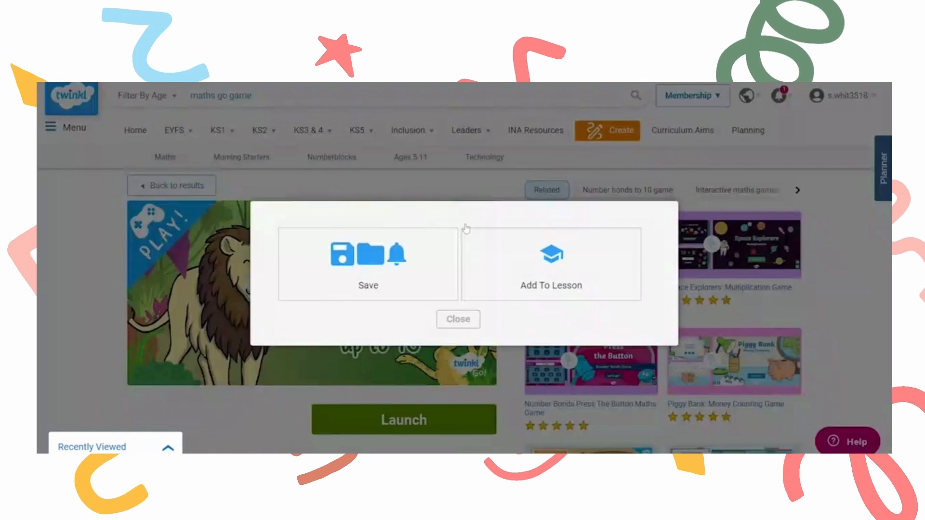
click(551, 263)
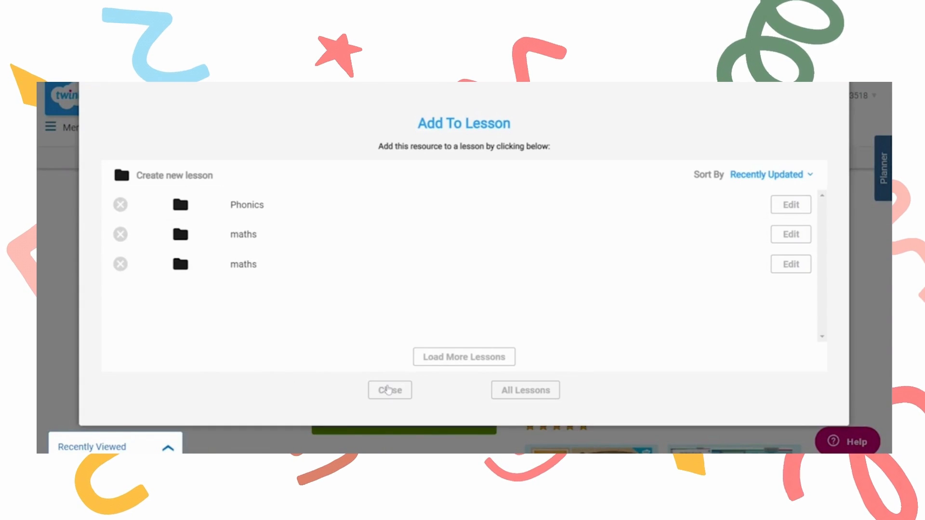
click(176, 176)
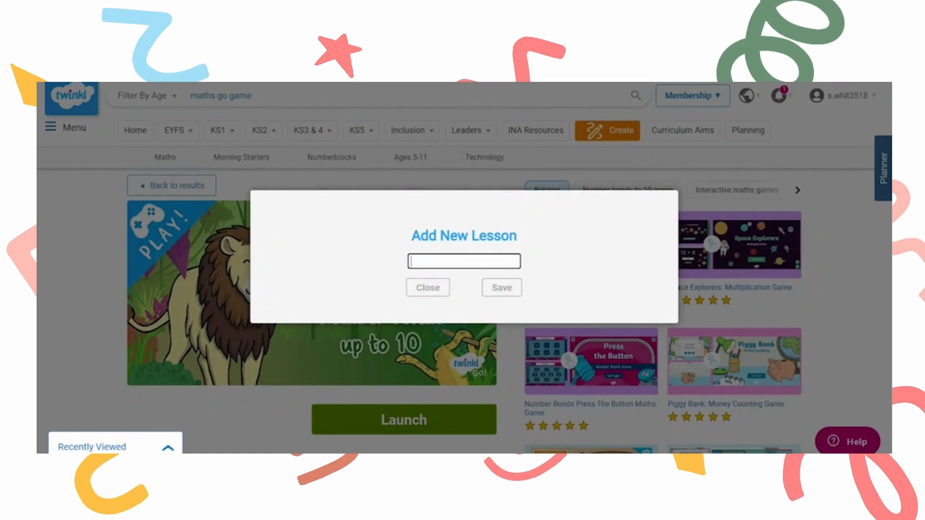
text(Maths)
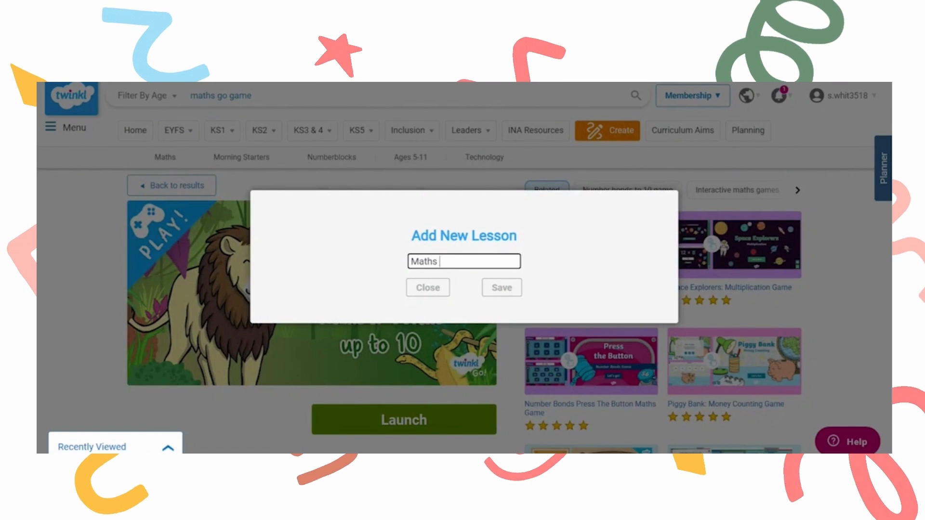
click(428, 287)
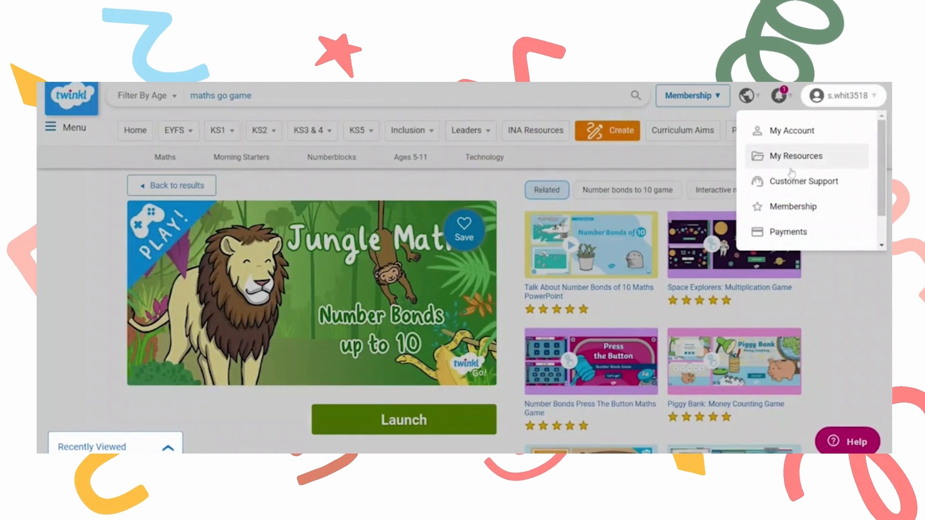
- Reach the Maths Group lesson's edit page through My Resources and Lessons
click(795, 156)
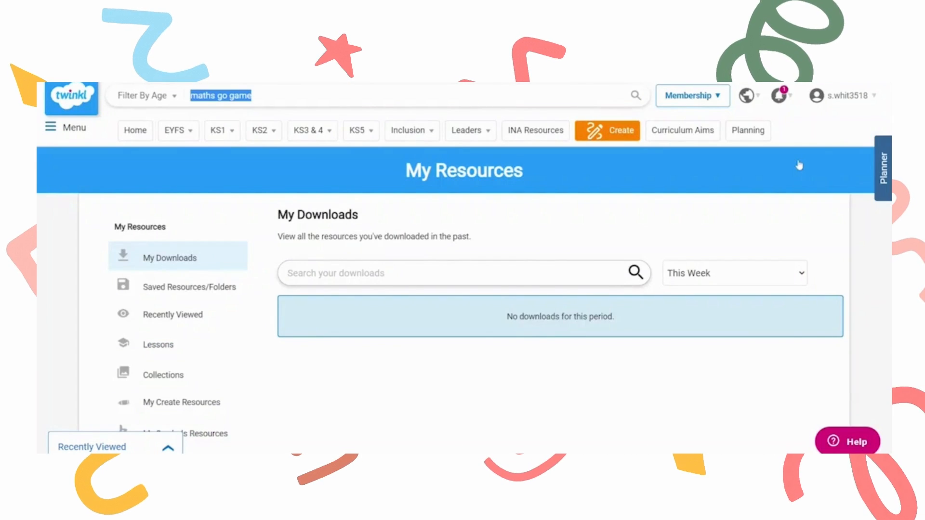
click(157, 344)
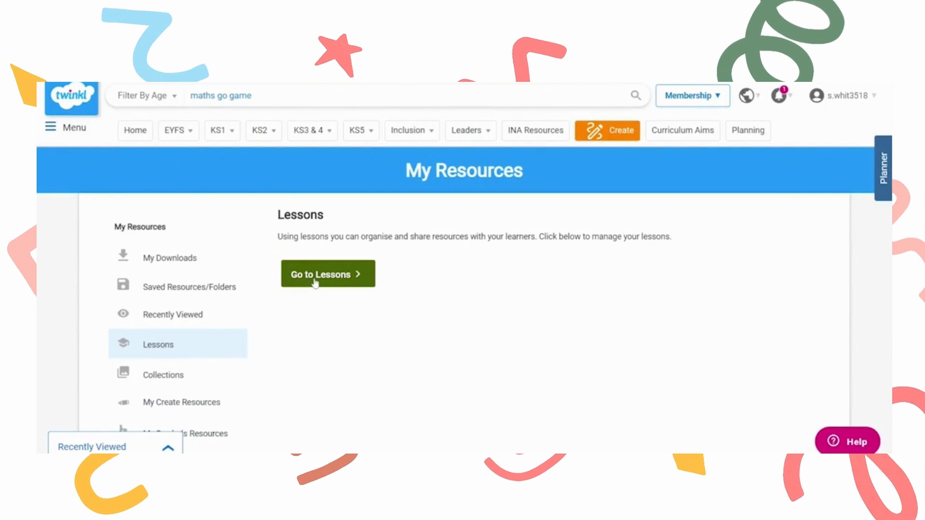
click(327, 274)
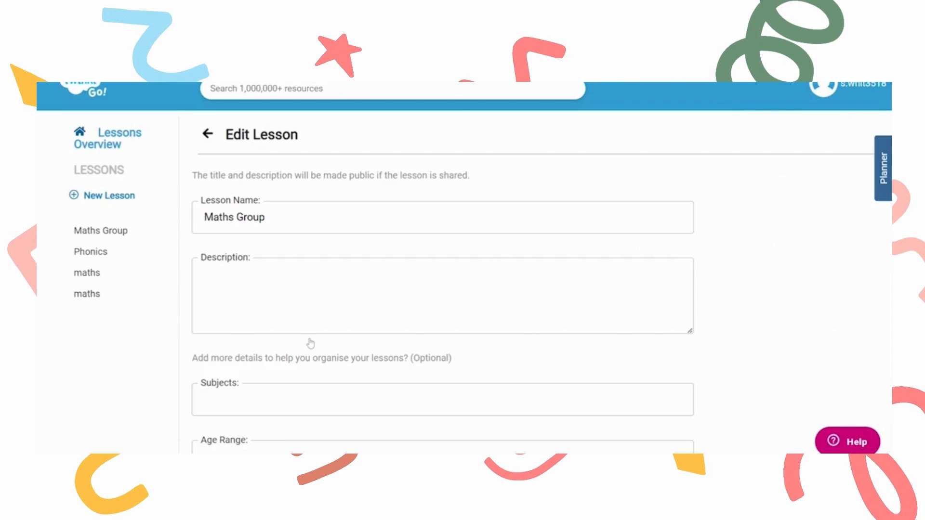
- Assign Maths Group to the maths group, share and save it, then sign in as learner
scroll(down, 3)
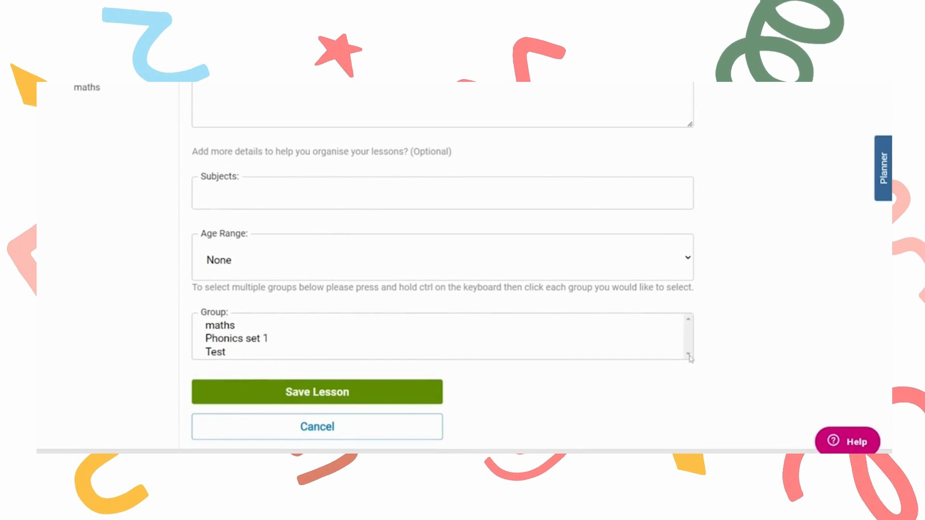
click(220, 325)
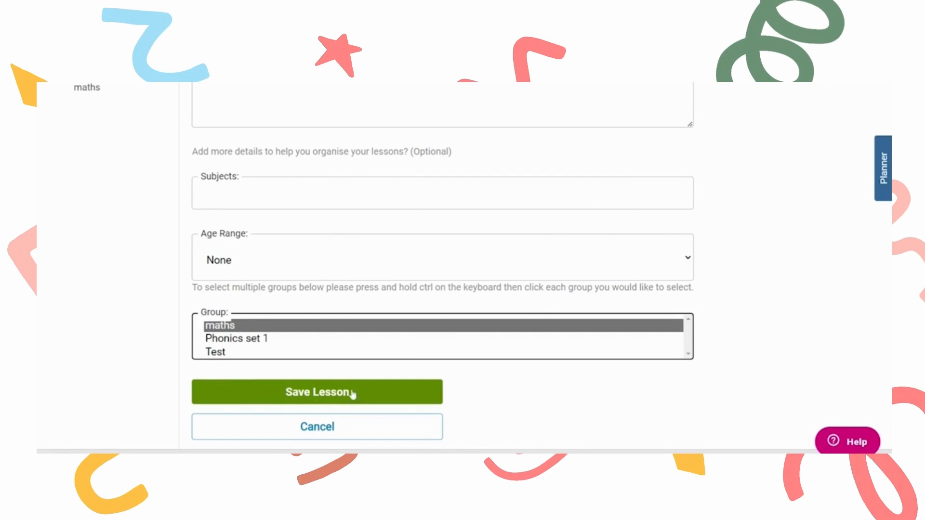
mouse_move(287, 324)
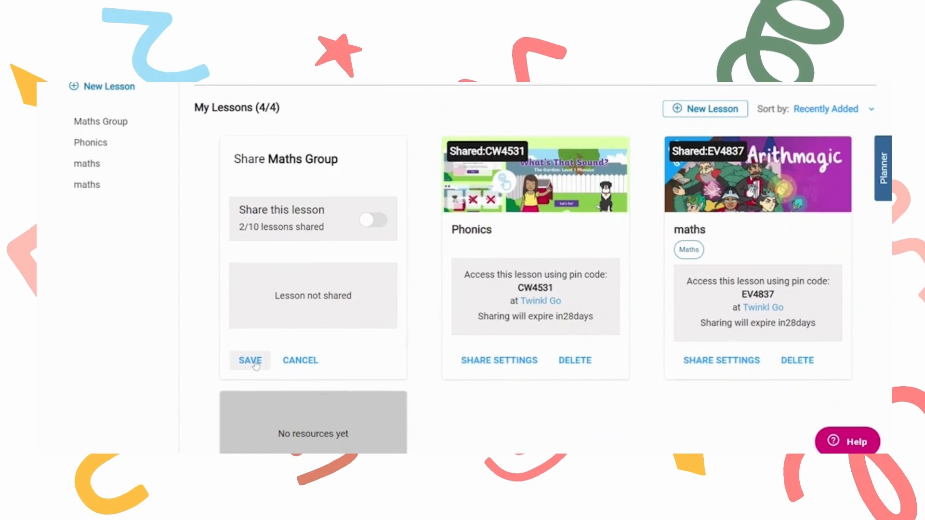
click(374, 220)
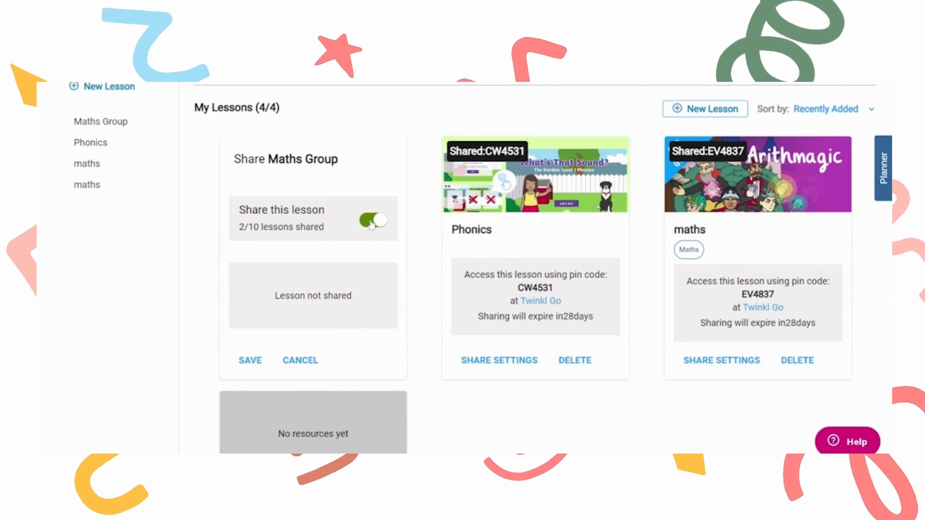
click(250, 361)
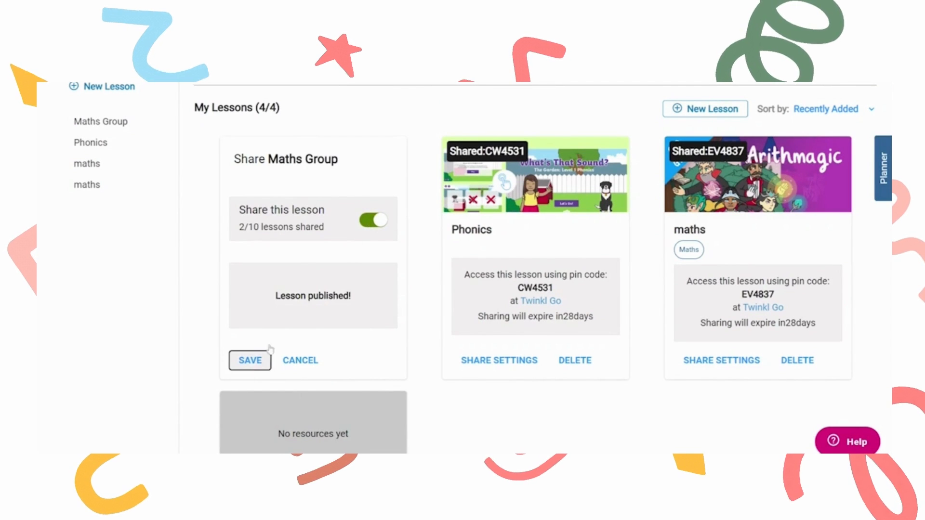
click(249, 360)
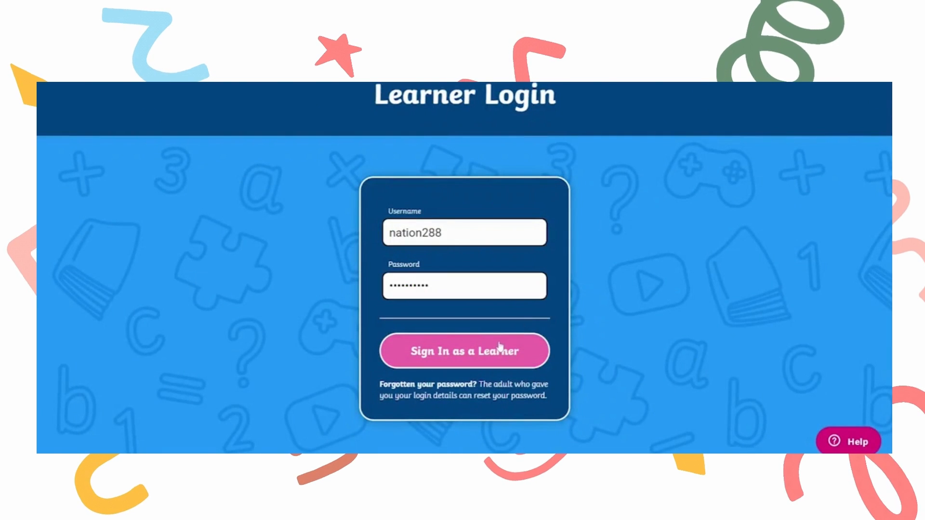
click(465, 350)
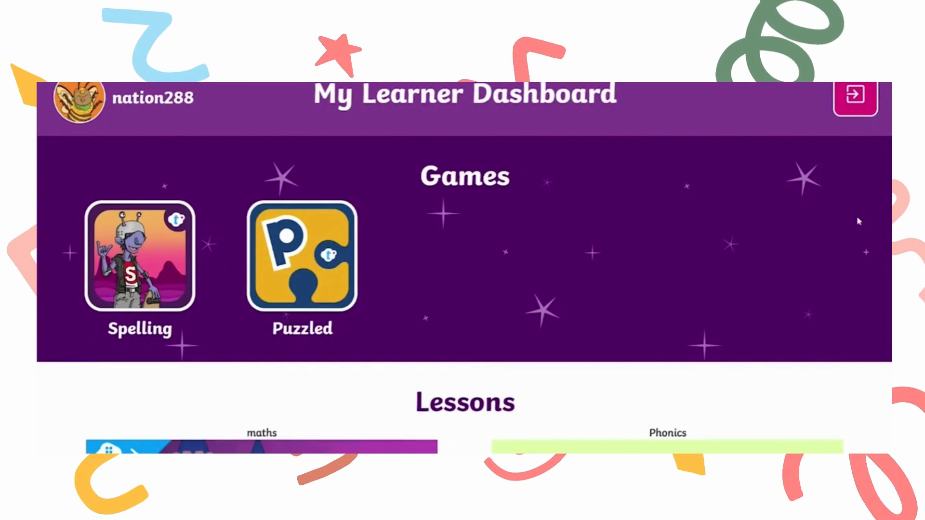